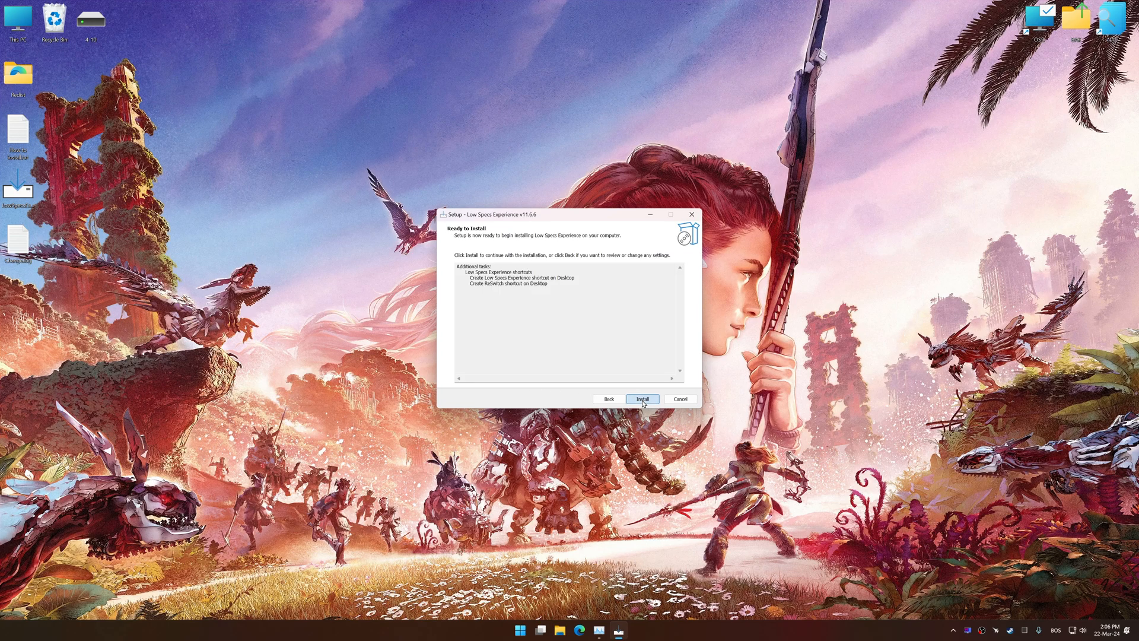
Step: Run the installation so the LSE and RES SWITCH shortcuts land on the desktop
left_click(642, 399)
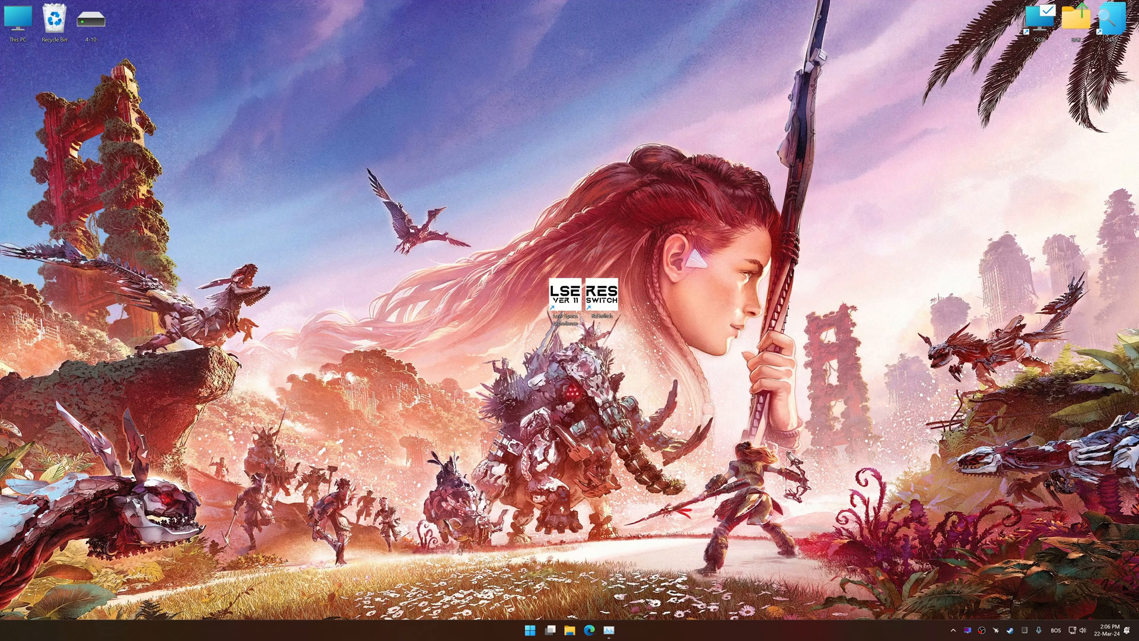
Step: Launch LSE and select Horizon Forbidden West from the Optimization Catalog game list
double_click(582, 298)
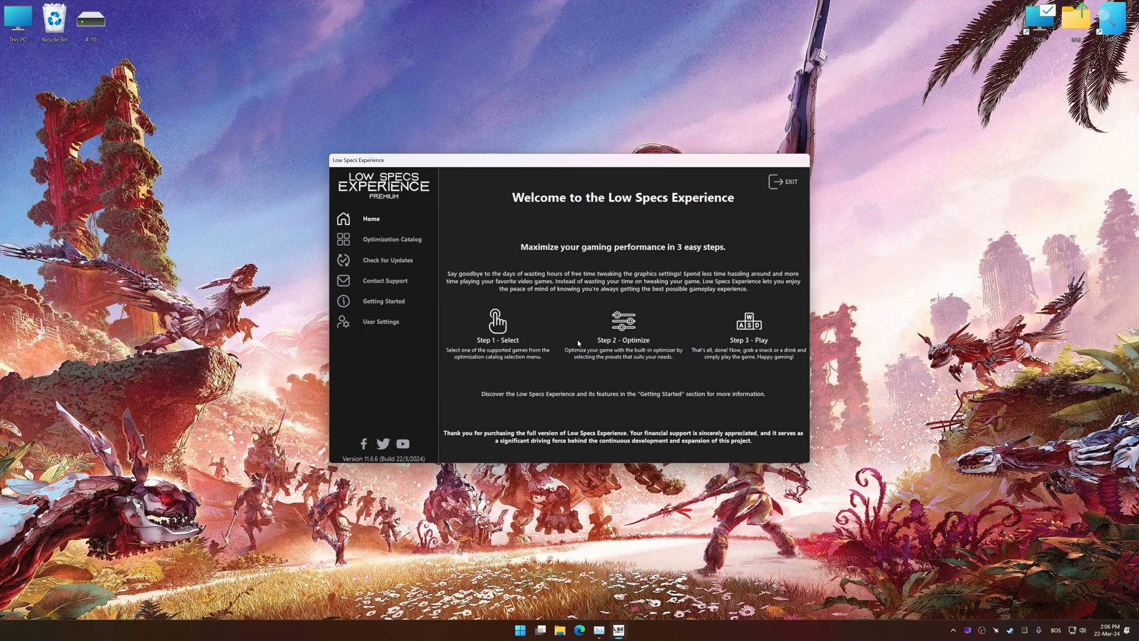
left_click(391, 239)
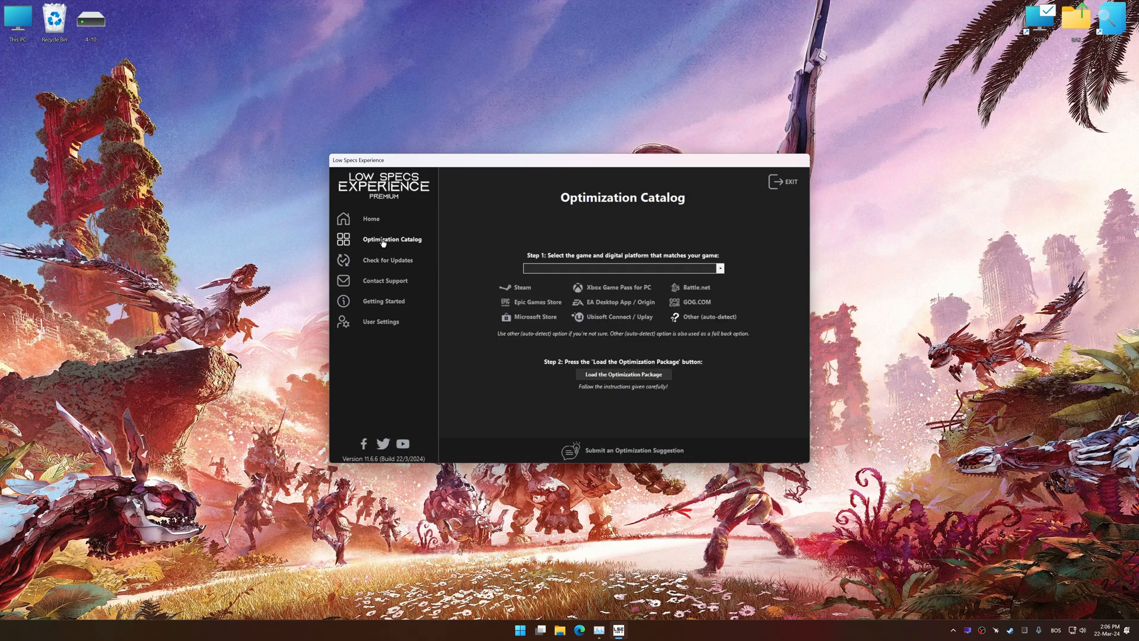
left_click(718, 268)
type("HITMAN")
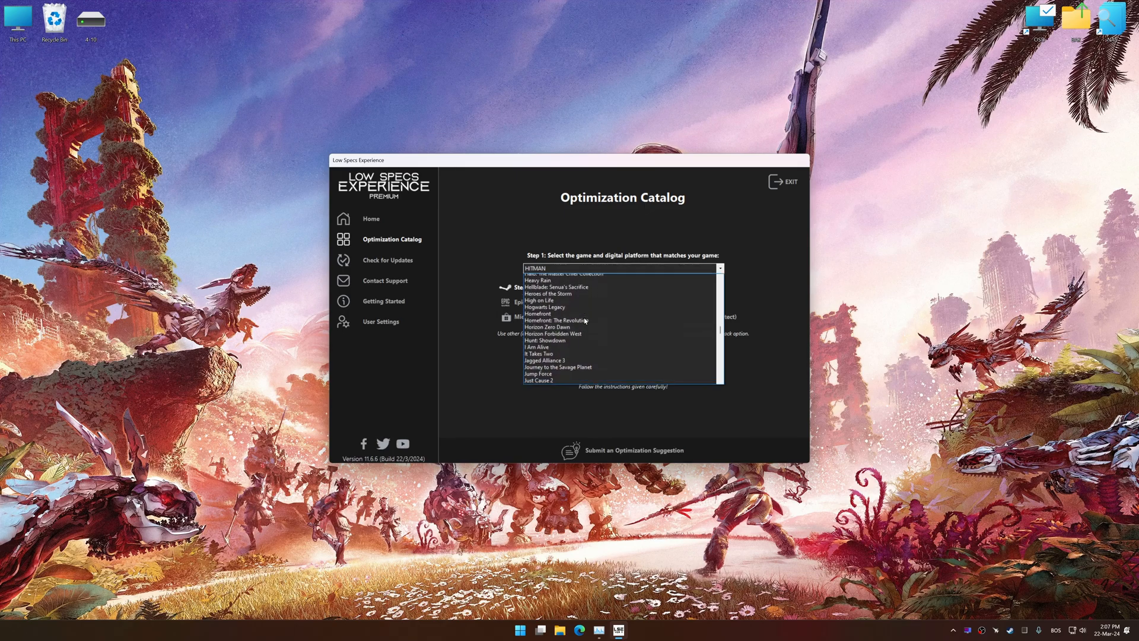
scroll("down", 3)
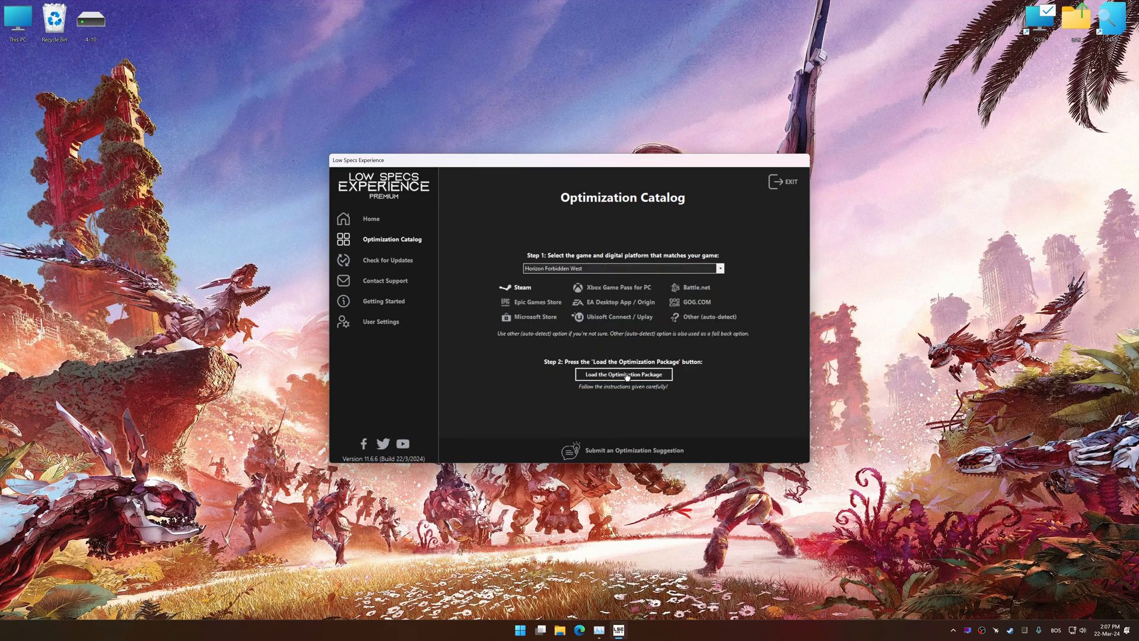
Step: Load the Horizon Forbidden West package and acknowledge the supported-version notice
left_click(623, 374)
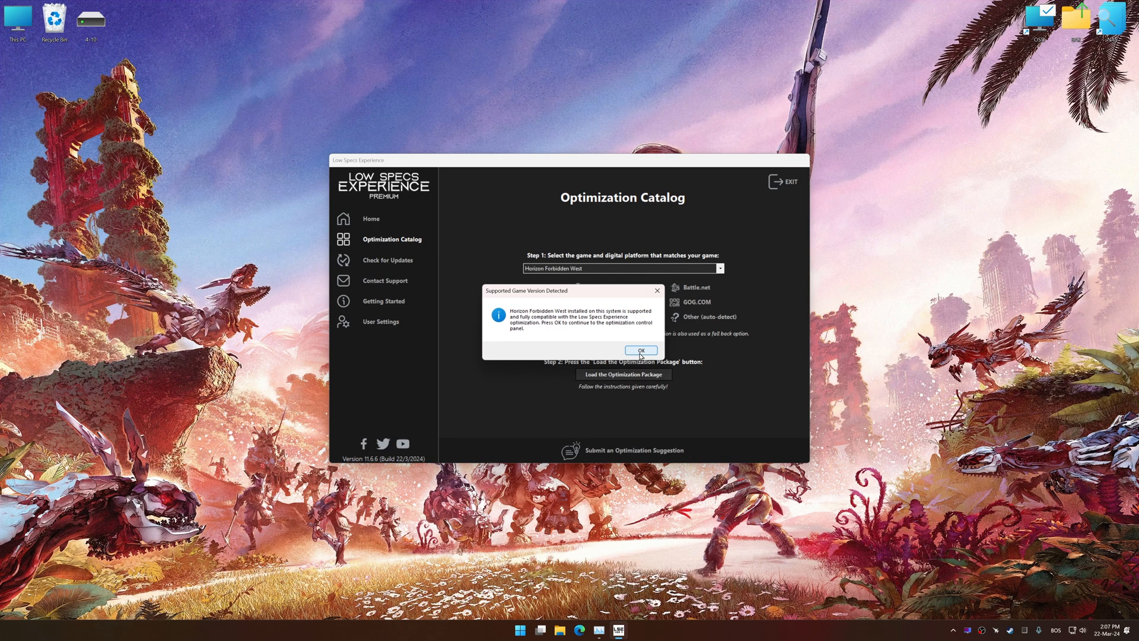
left_click(640, 350)
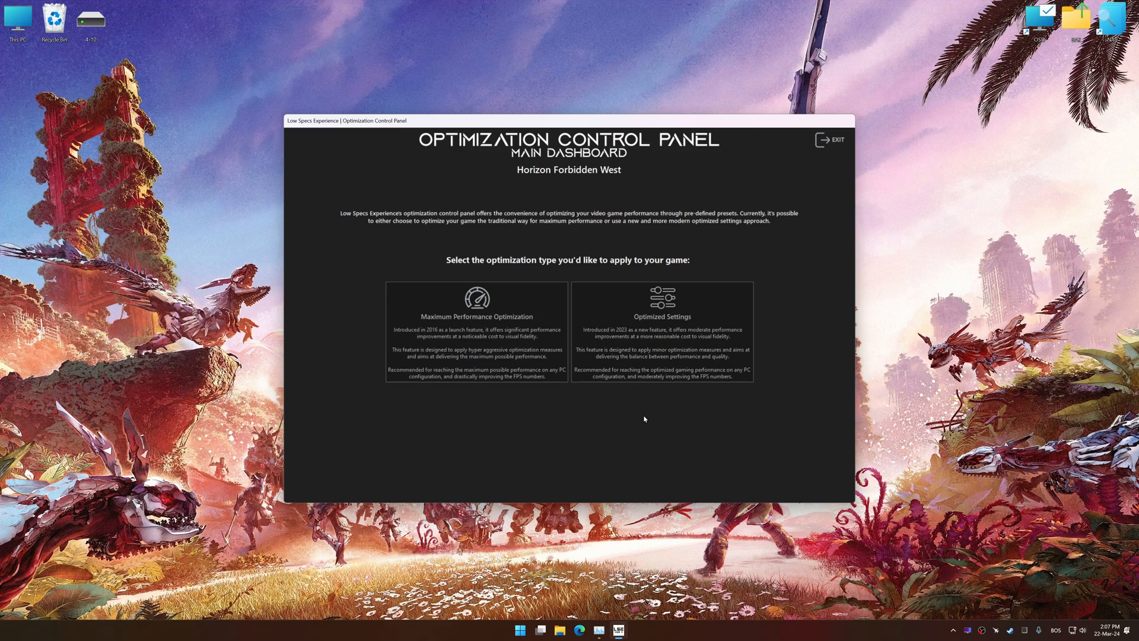
Step: Execute the Balanced preset at 3840 x 2160, acknowledging the registry notice and error 1001
left_click(661, 319)
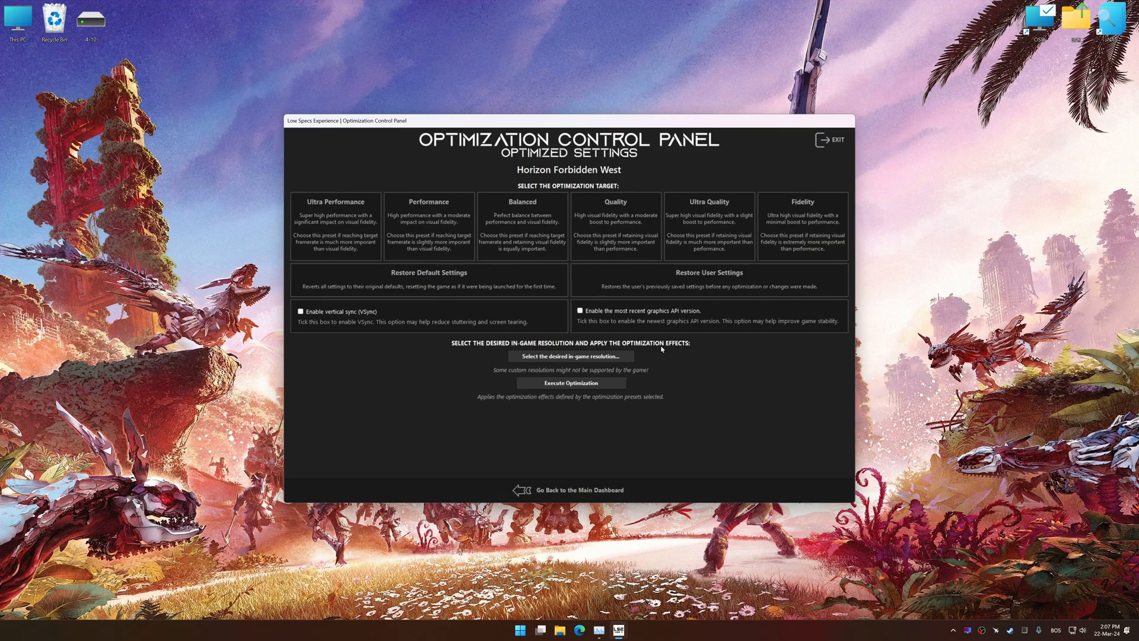
left_click(570, 356)
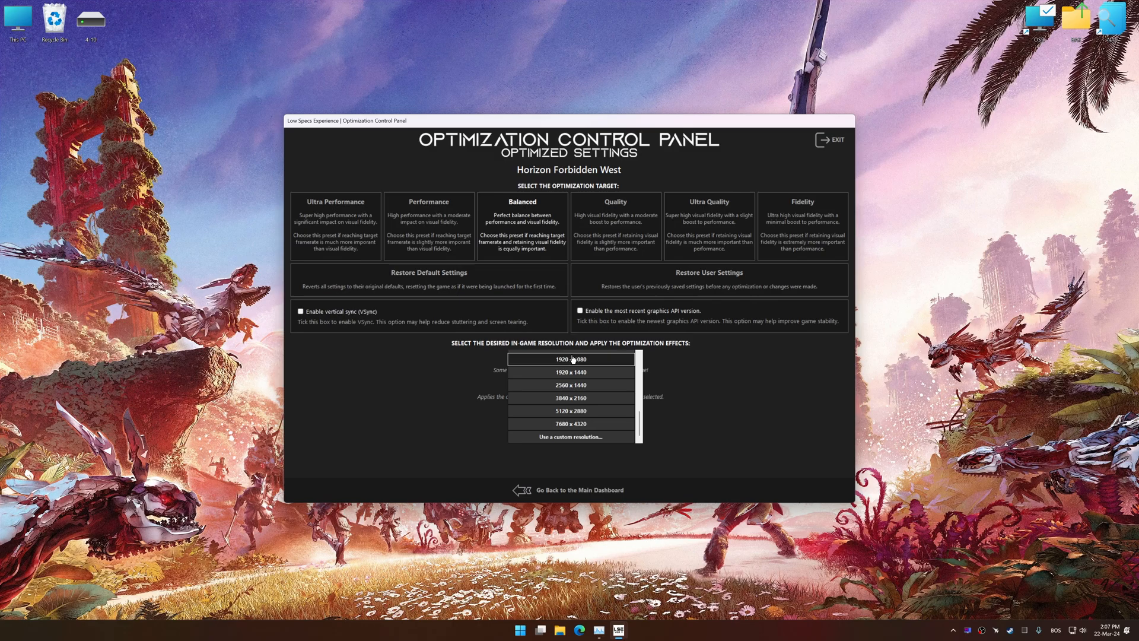
left_click(571, 398)
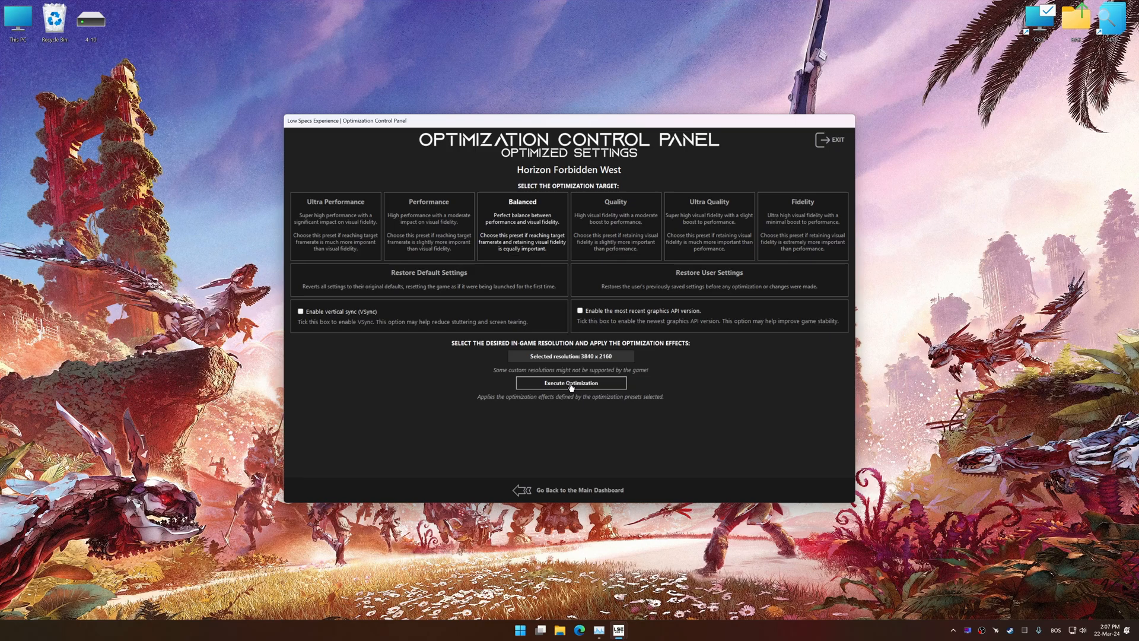
left_click(570, 383)
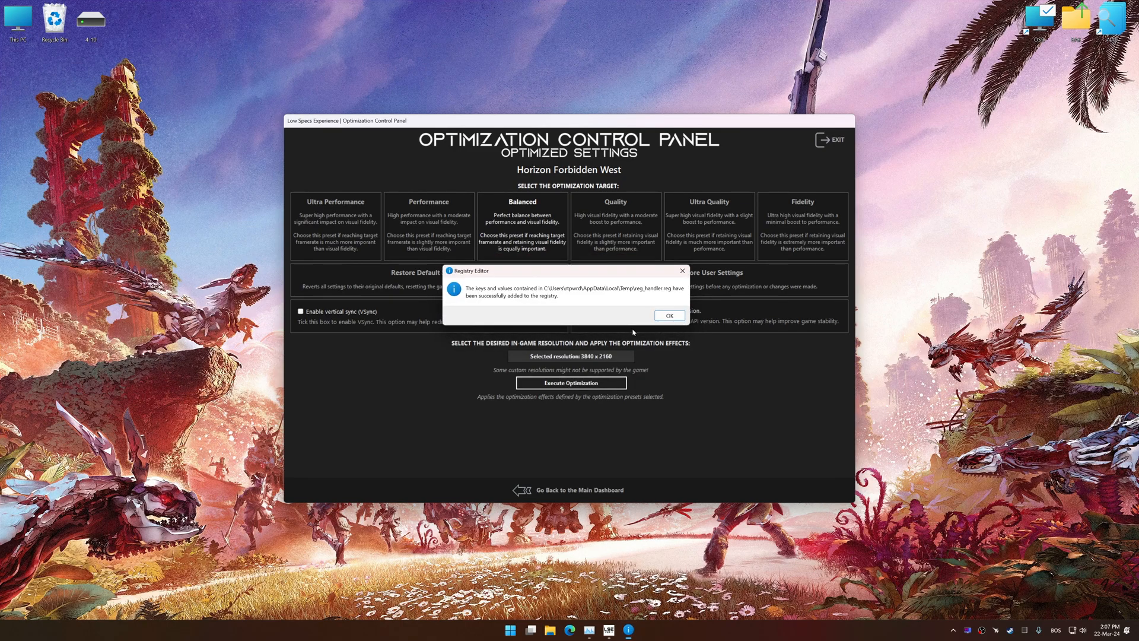
left_click(667, 316)
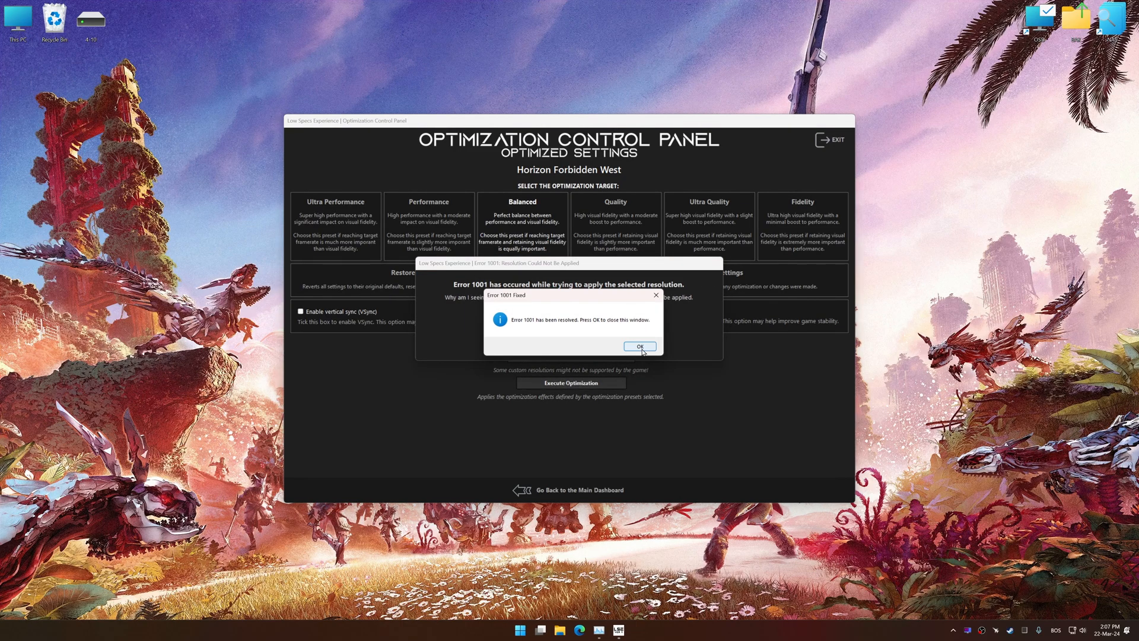
left_click(638, 346)
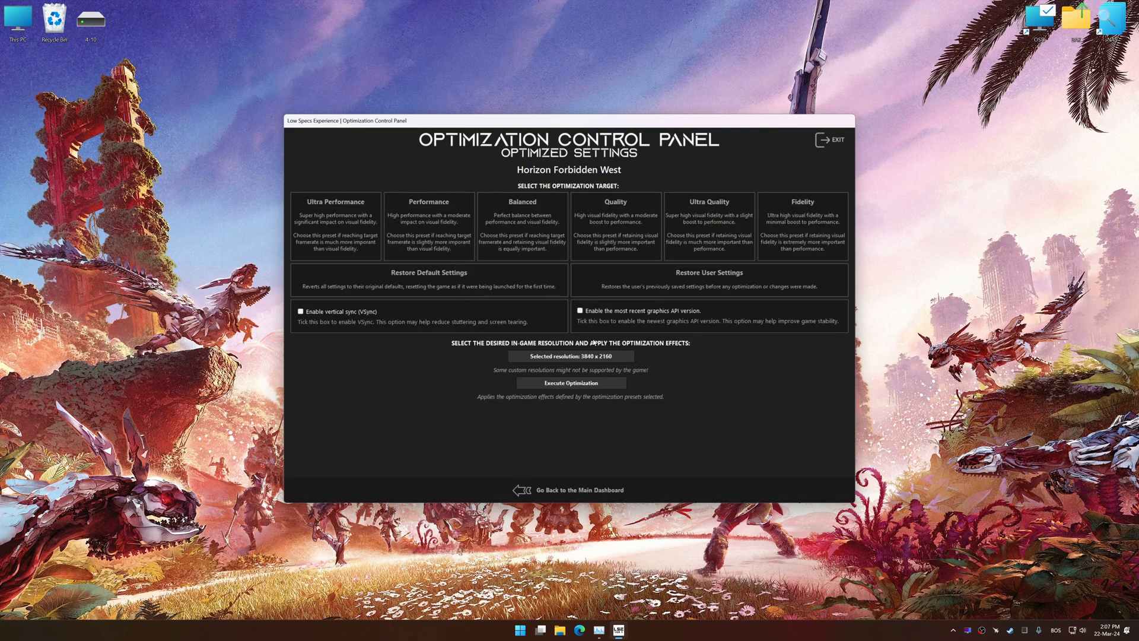
Step: Restore the game's default settings, confirming and acknowledging the registry update
left_click(428, 276)
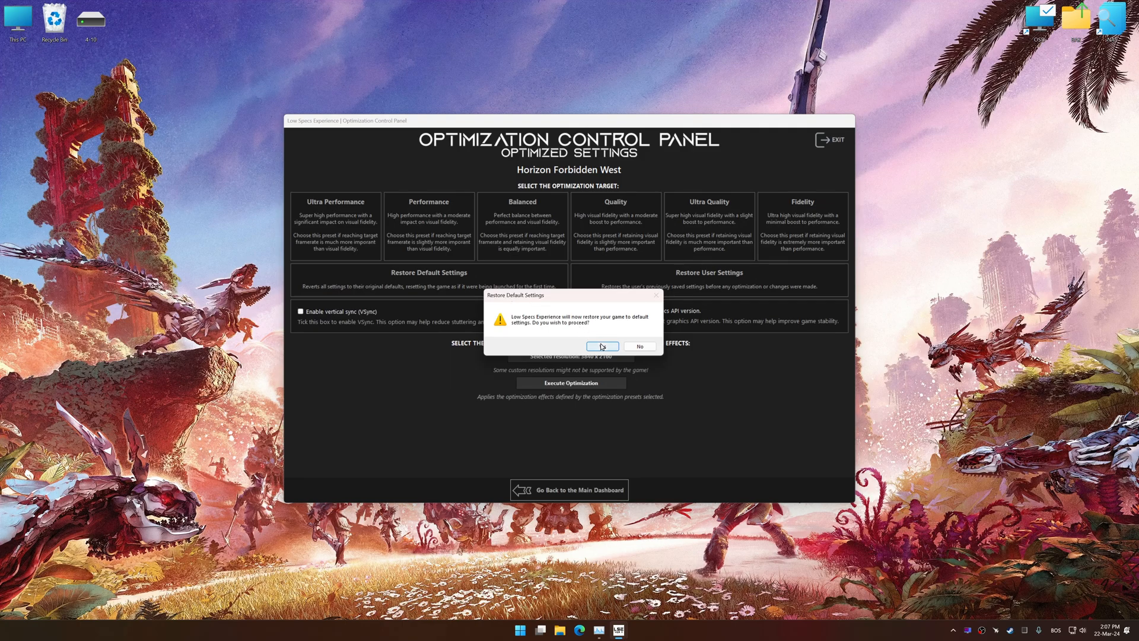
left_click(602, 346)
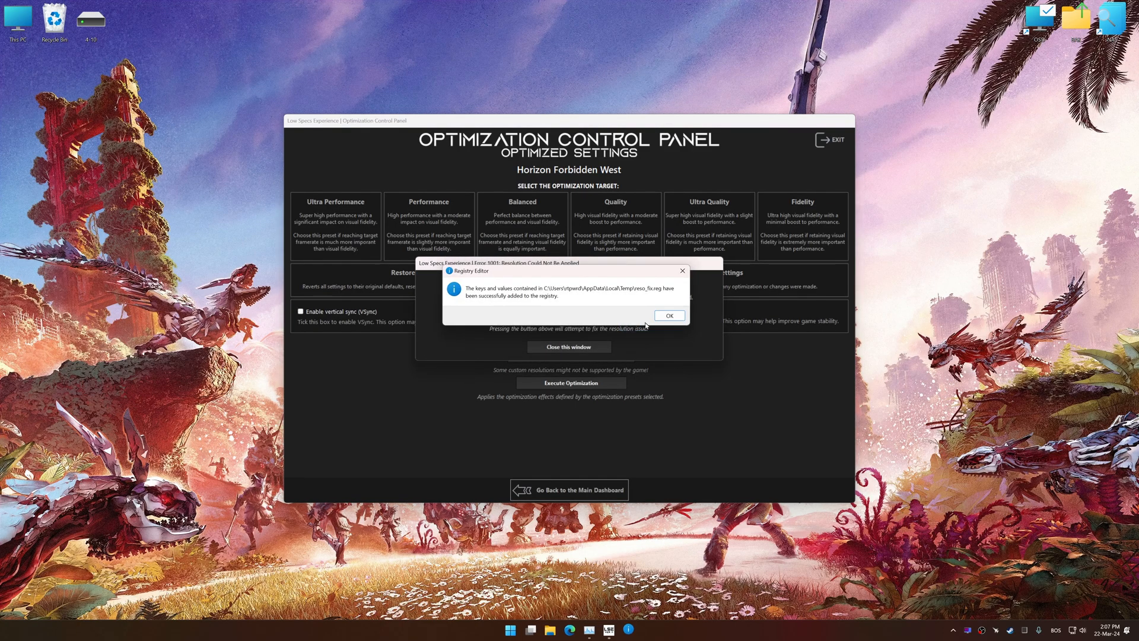
left_click(669, 316)
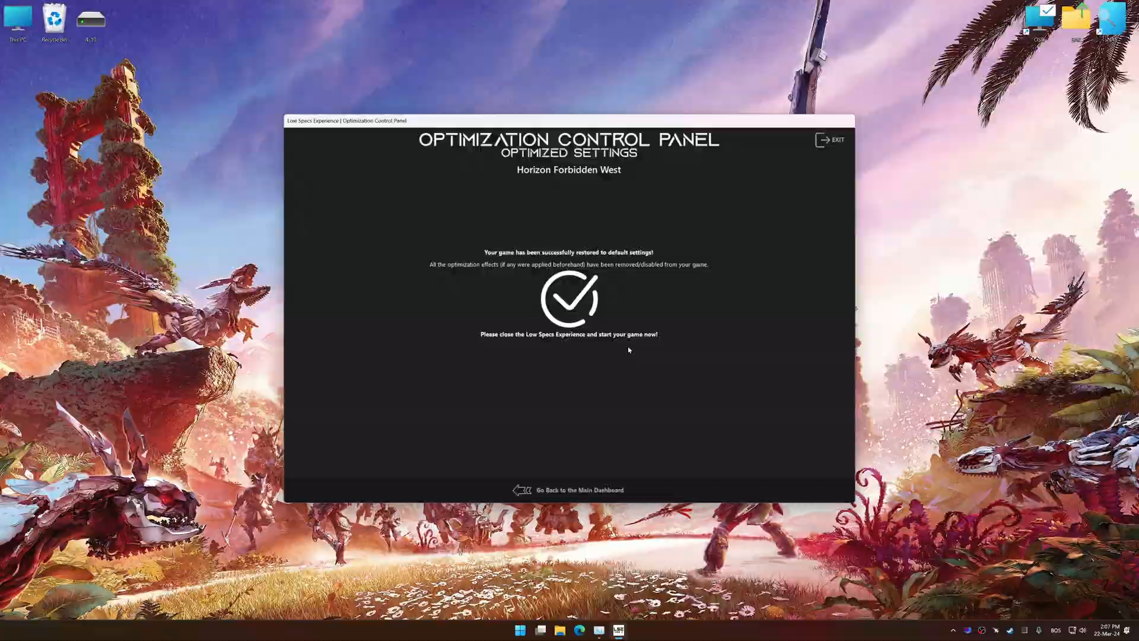